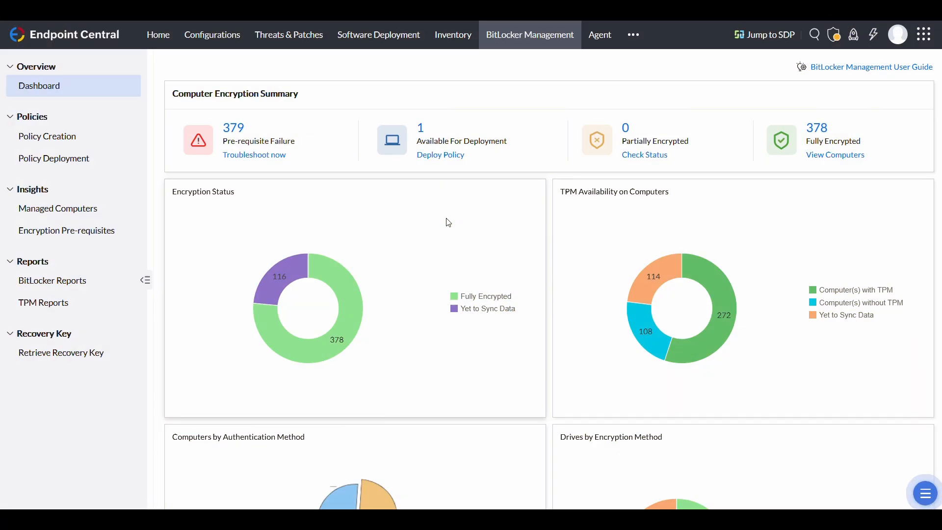
pyautogui.moveTo(58, 209)
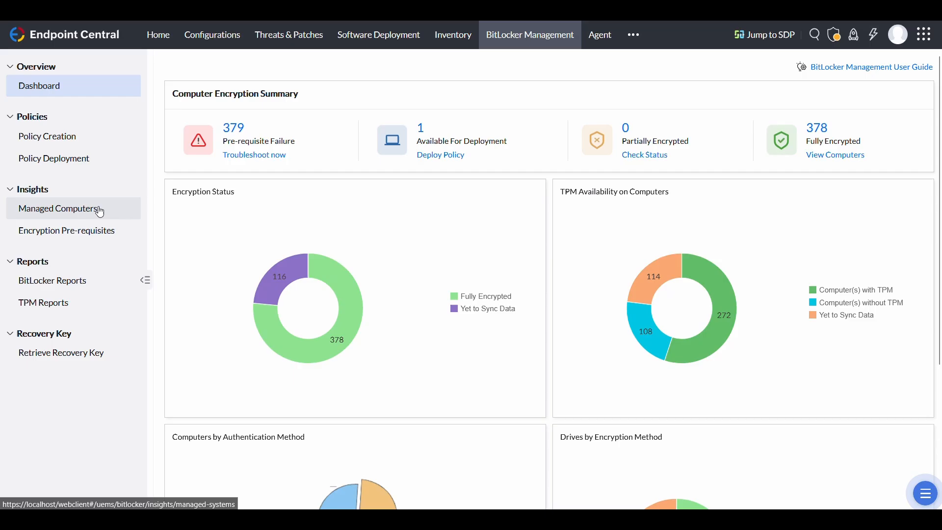
# Step: Open Managed Computers to view a computer's BitLocker drives and C: recovery key identifier
pyautogui.click(58, 208)
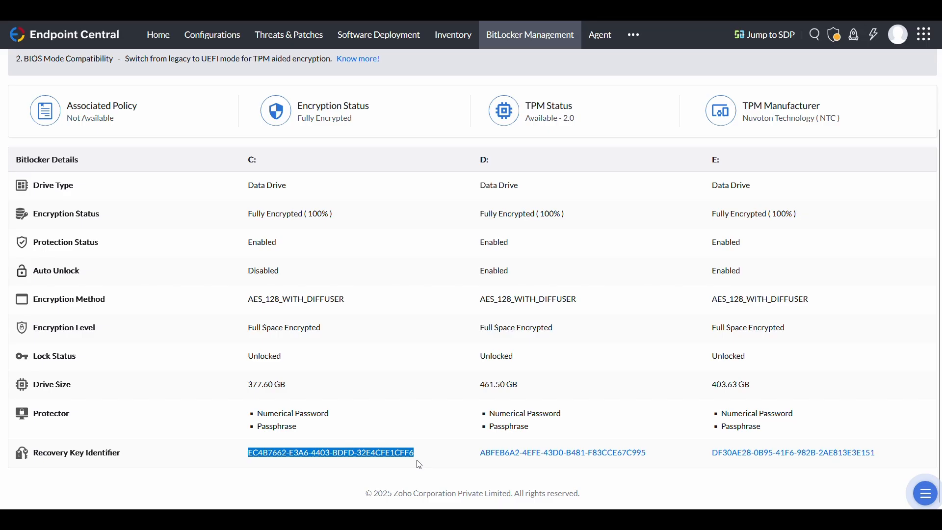
pyautogui.moveTo(281, 91)
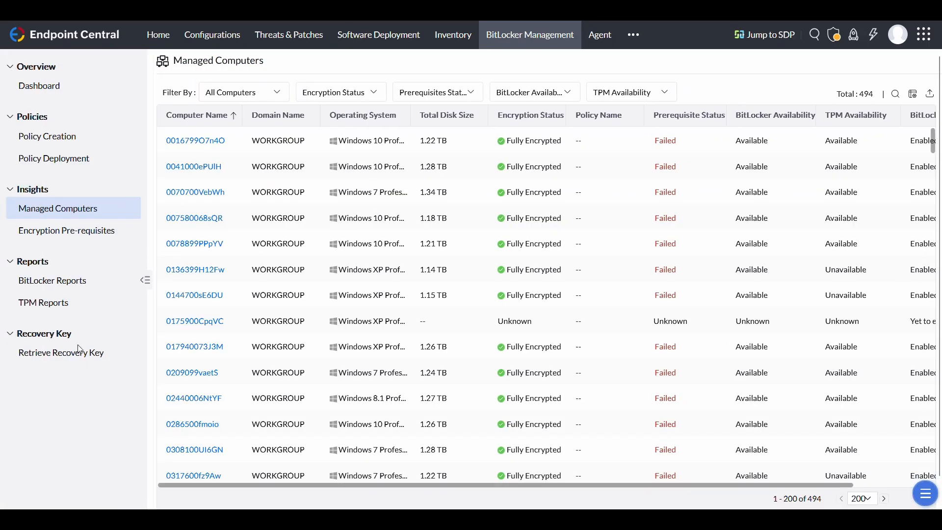
# Step: Retrieve the C: drive key for identifier EC4B7662-E3A6-4403-BDFD-32E4CFE1CFF6, dismiss the password prompt, and clear the search
pyautogui.click(61, 352)
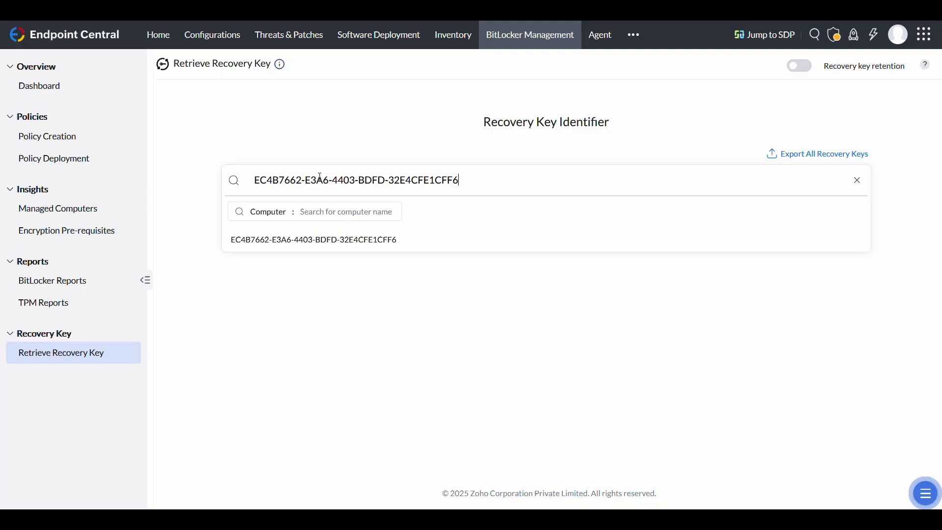
pyautogui.click(313, 239)
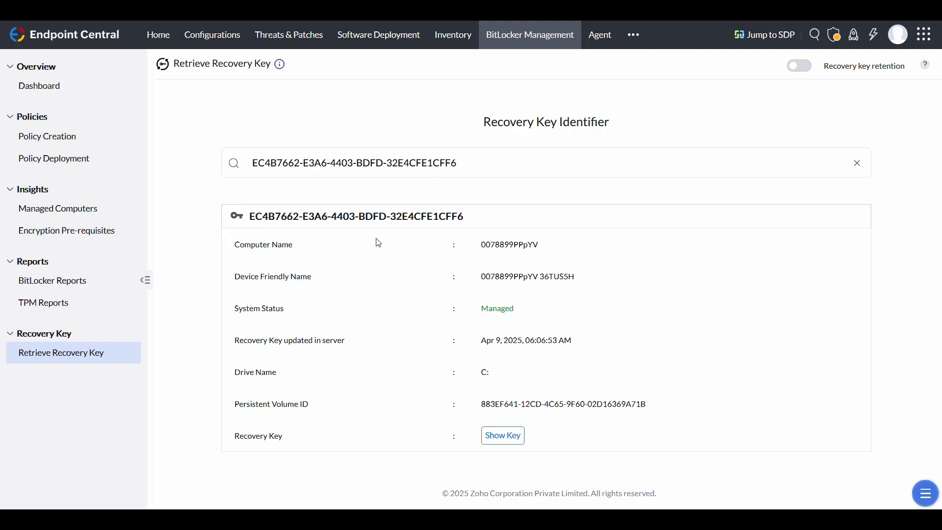
pyautogui.click(503, 435)
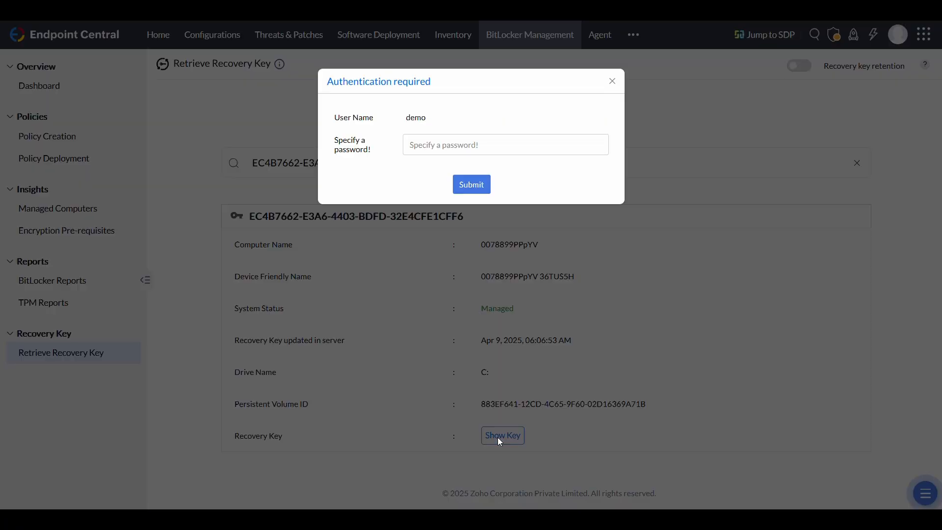
pyautogui.click(611, 81)
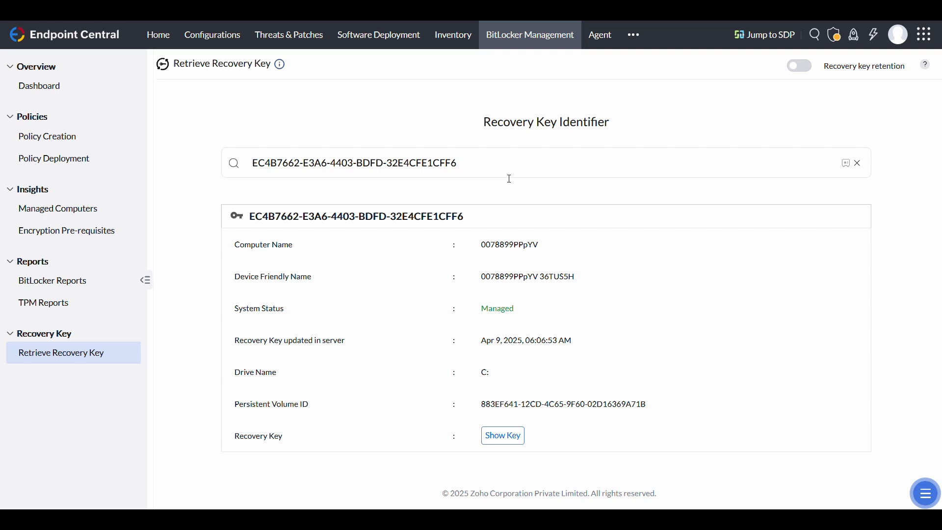
pyautogui.click(857, 163)
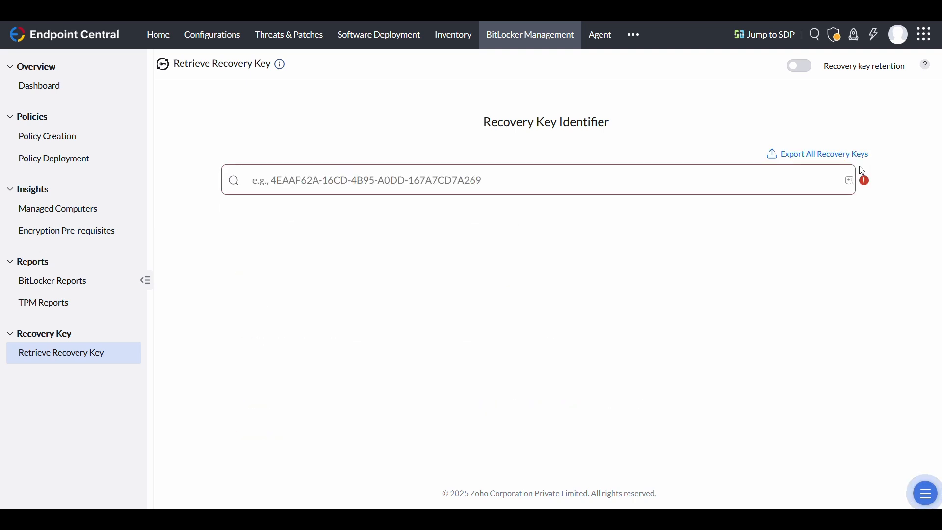
pyautogui.click(823, 153)
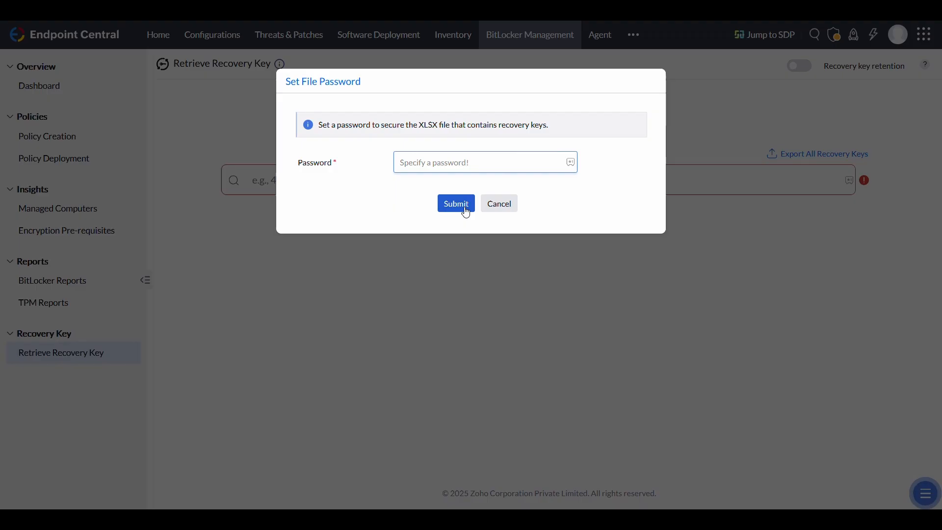
pyautogui.moveTo(499, 203)
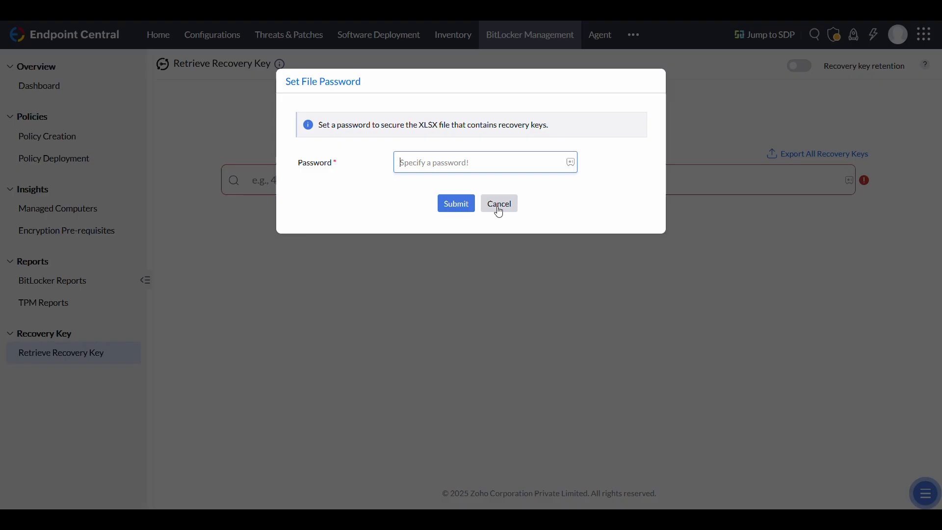
pyautogui.click(499, 203)
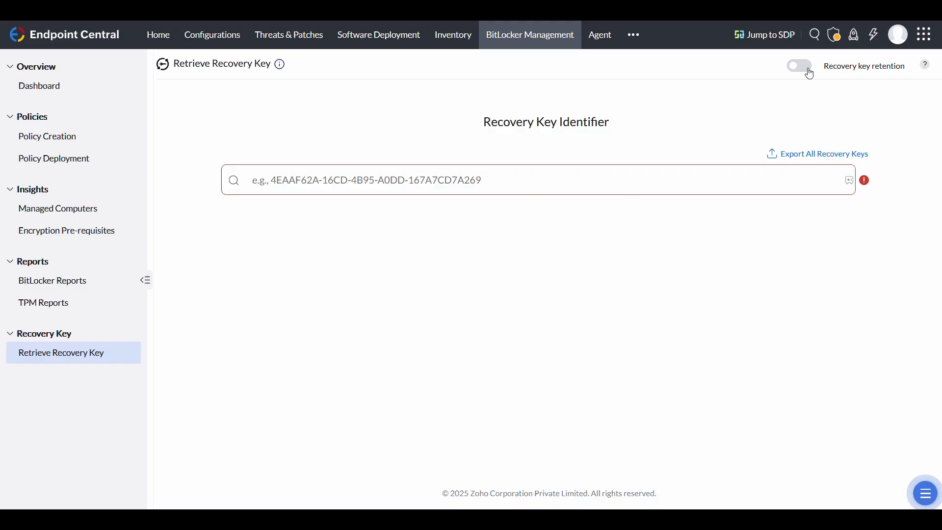
# Step: Switch on the Recovery key retention toggle in BitLocker Management
pyautogui.click(799, 66)
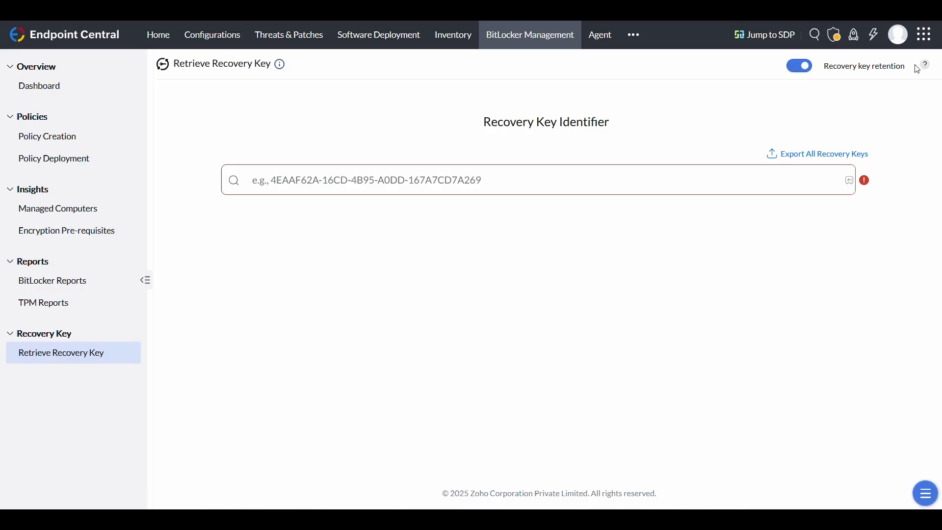
pyautogui.moveTo(804, 72)
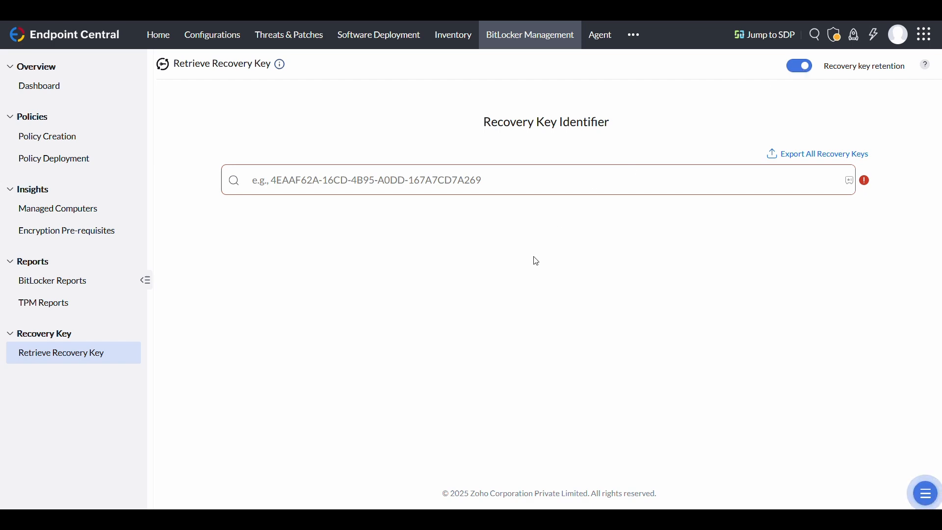
pyautogui.moveTo(523, 263)
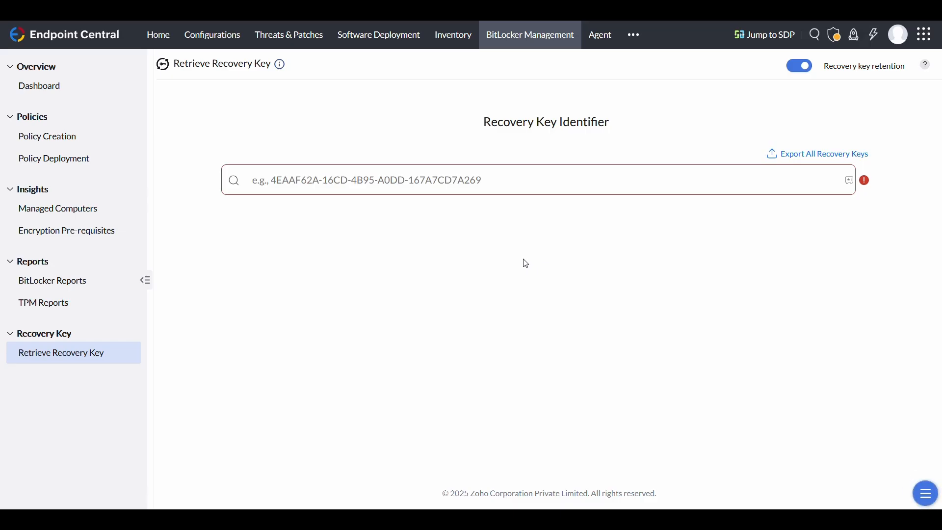